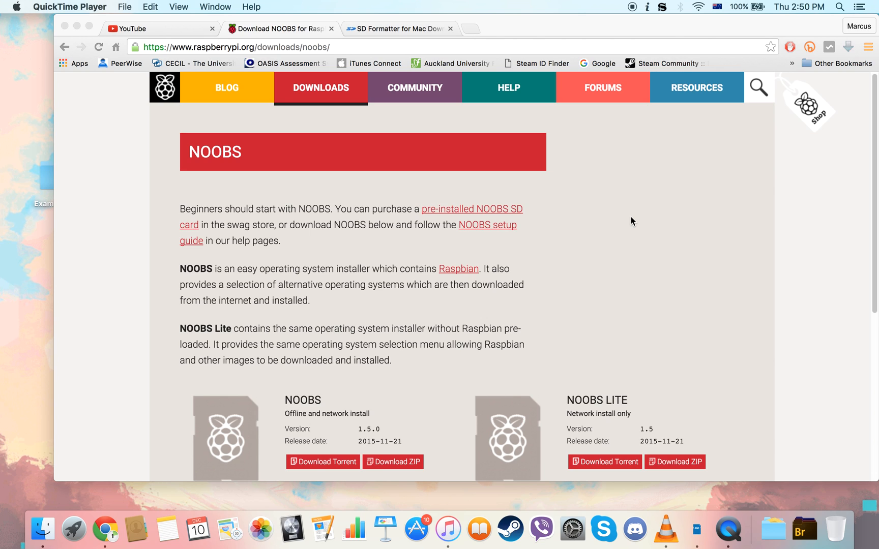
mouse_move(439, 131)
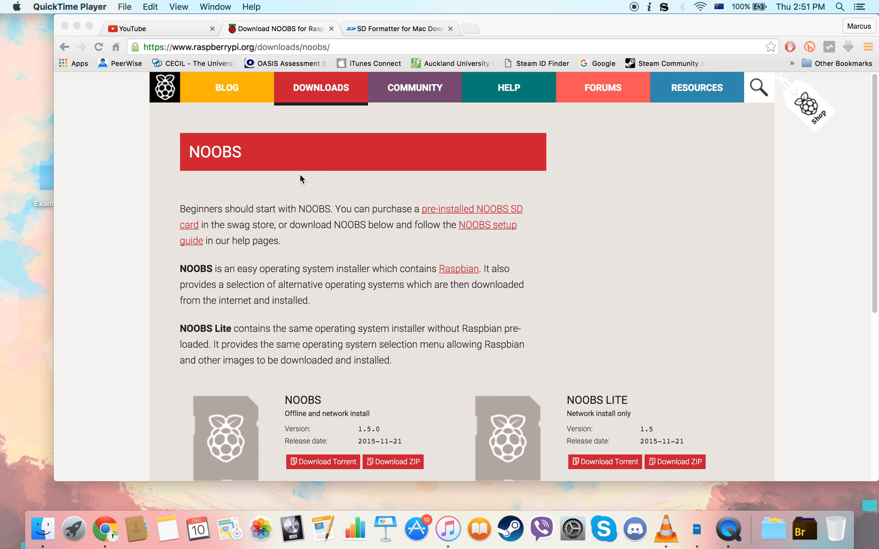
Switch to the SD Formatter for Mac download page showing its licence agreement.
click(398, 29)
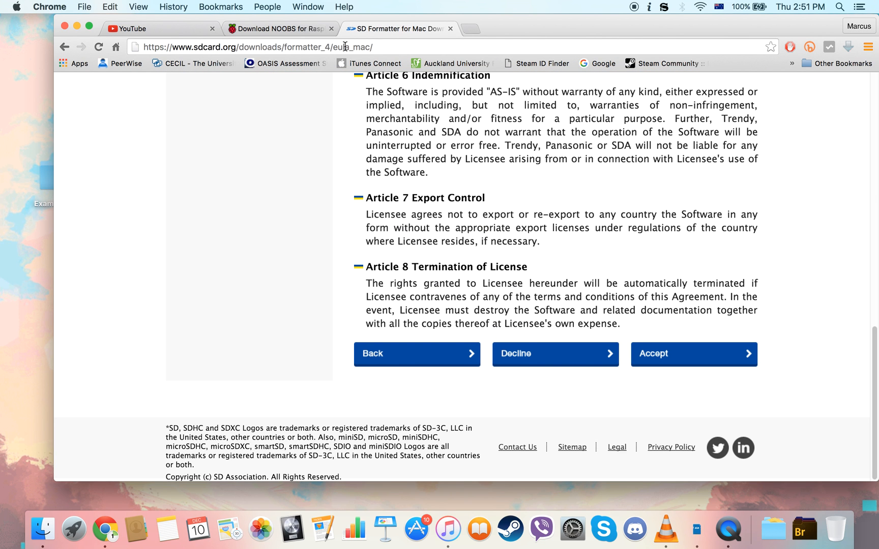
Accept the licence agreement to start downloading SDFormatter_4.00B.pkg.
scroll(up, 3)
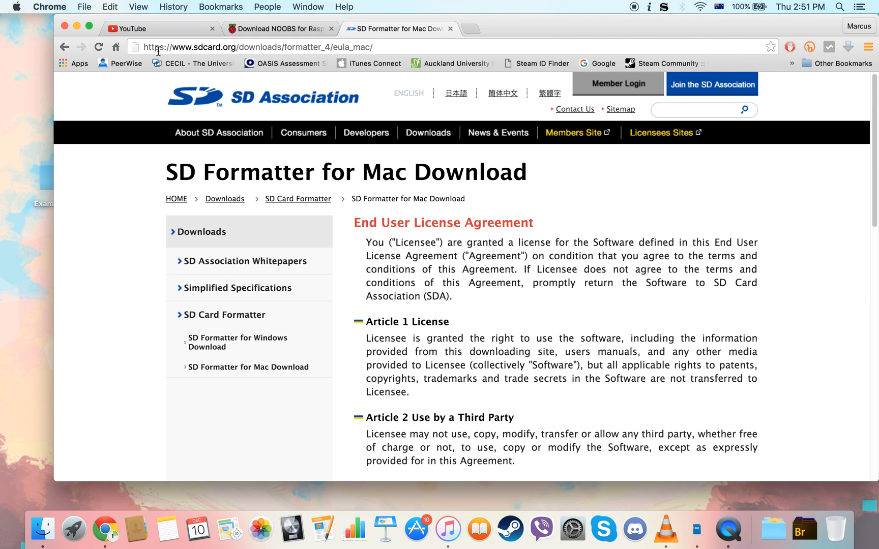
mouse_move(393, 195)
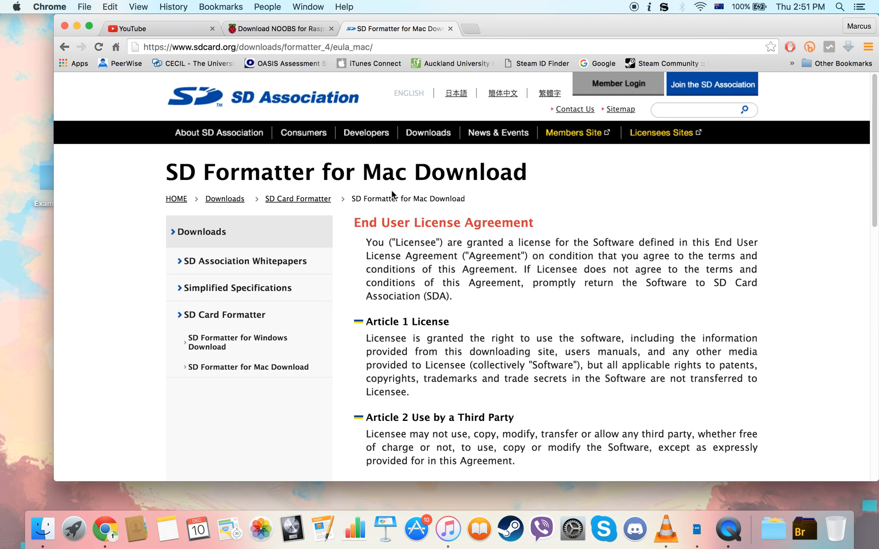
mouse_move(359, 214)
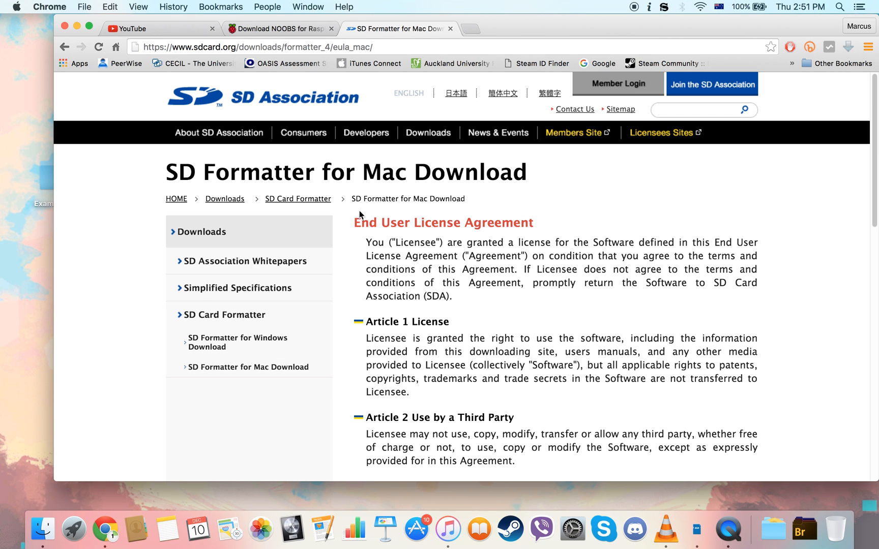
scroll(down, 3)
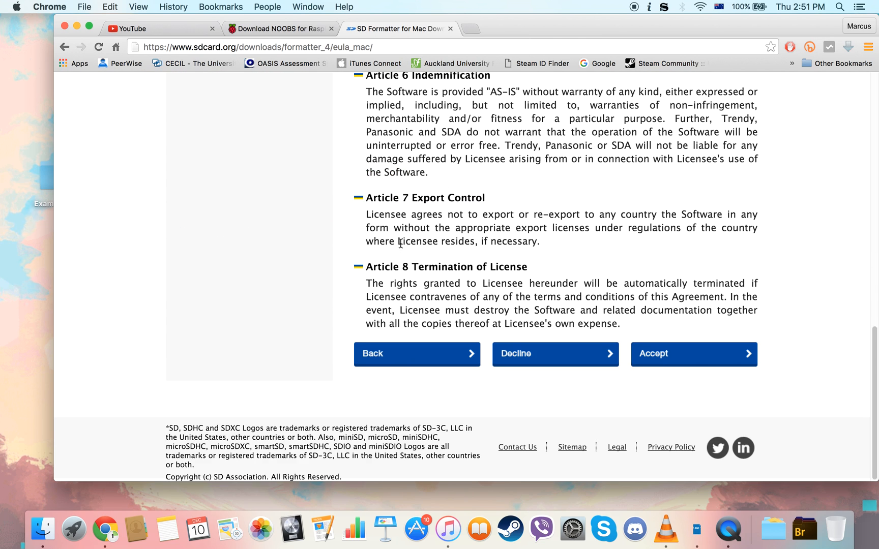
click(693, 354)
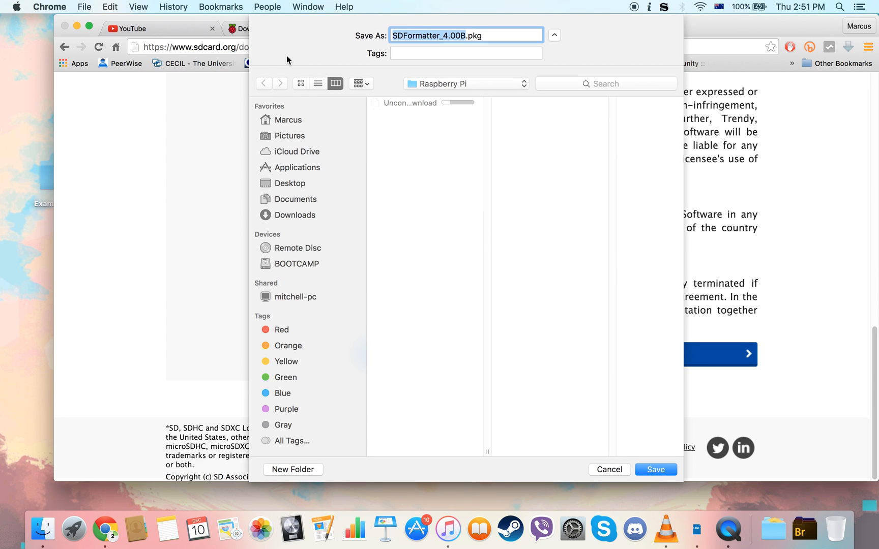
mouse_move(557, 424)
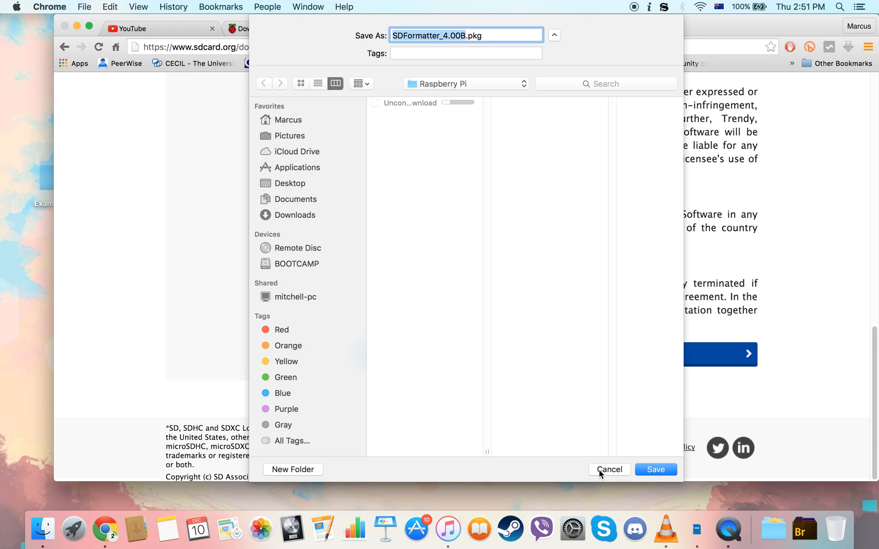
Cancel saving the SDFormatter_4.00B.pkg package.
click(608, 470)
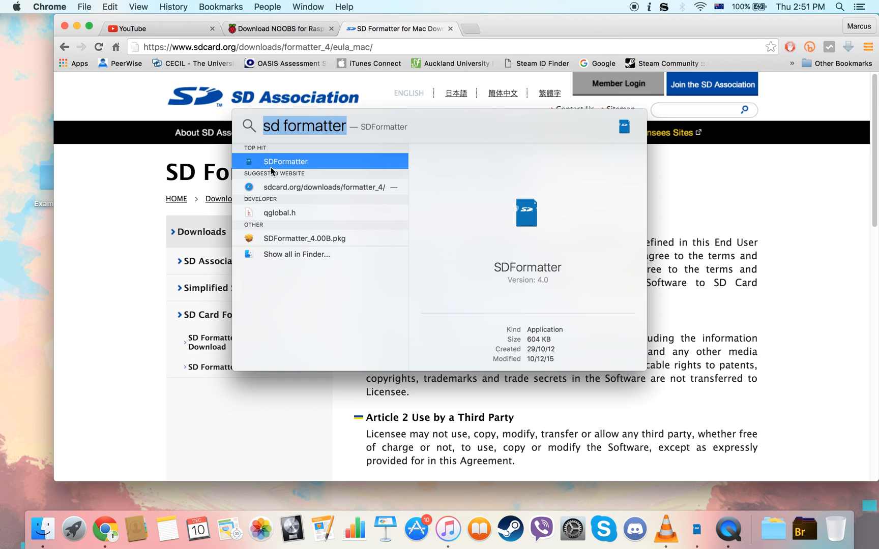
mouse_move(261, 163)
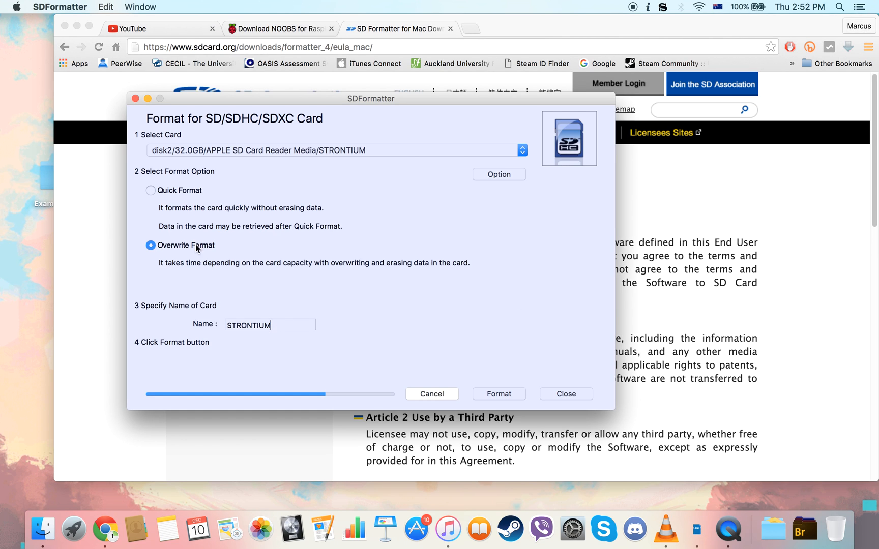
mouse_move(300, 148)
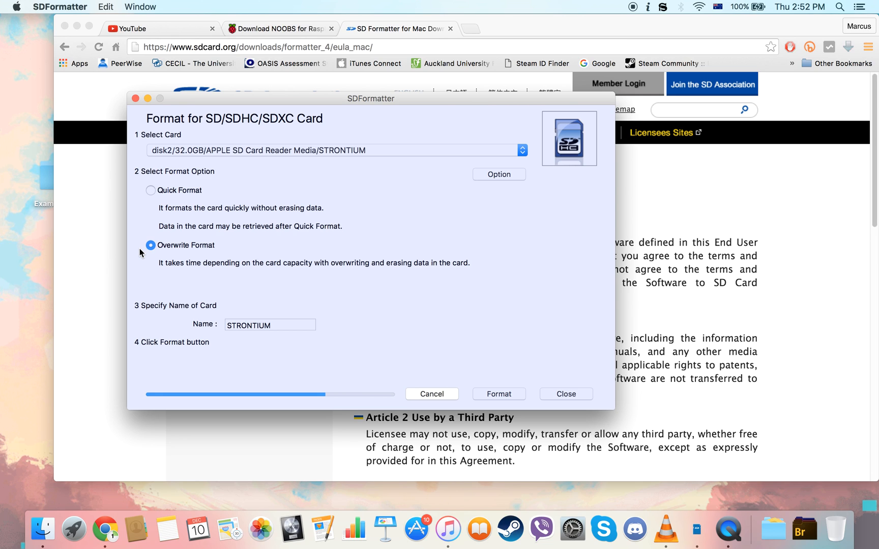
Start overwrite-formatting the 32GB STRONTIUM card in SDFormatter.
click(269, 325)
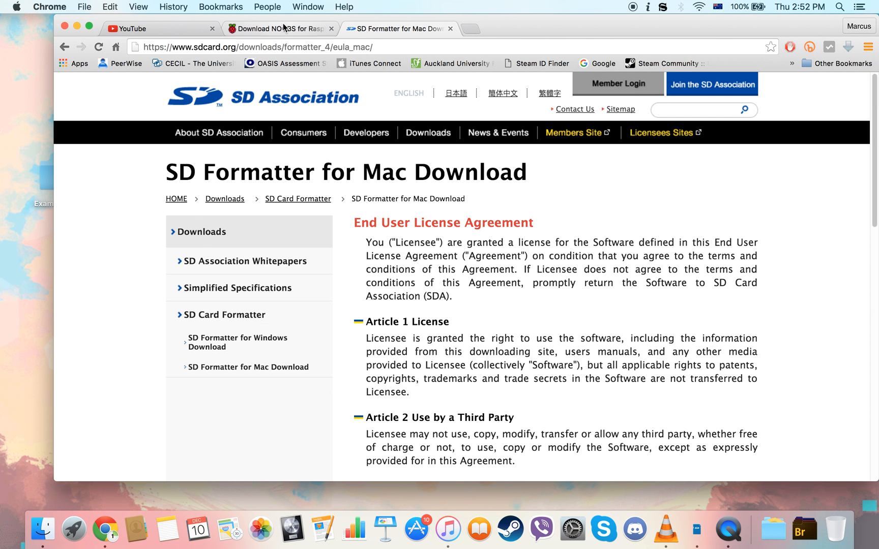
Switch back to the Raspberry Pi NOOBS download page.
click(278, 28)
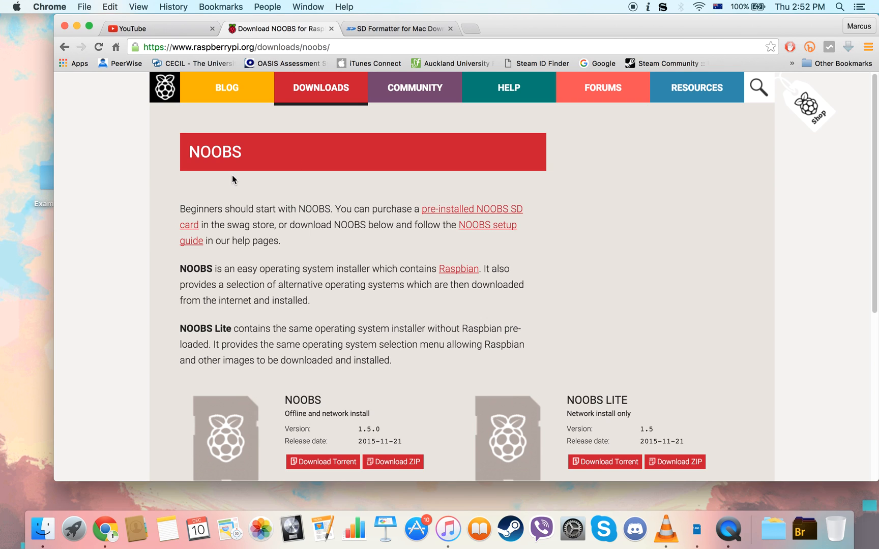
mouse_move(186, 171)
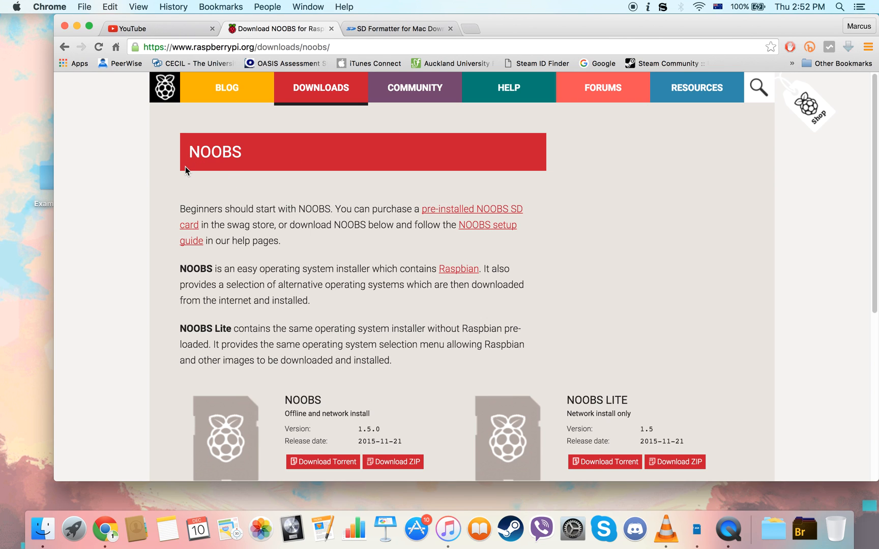
mouse_move(196, 174)
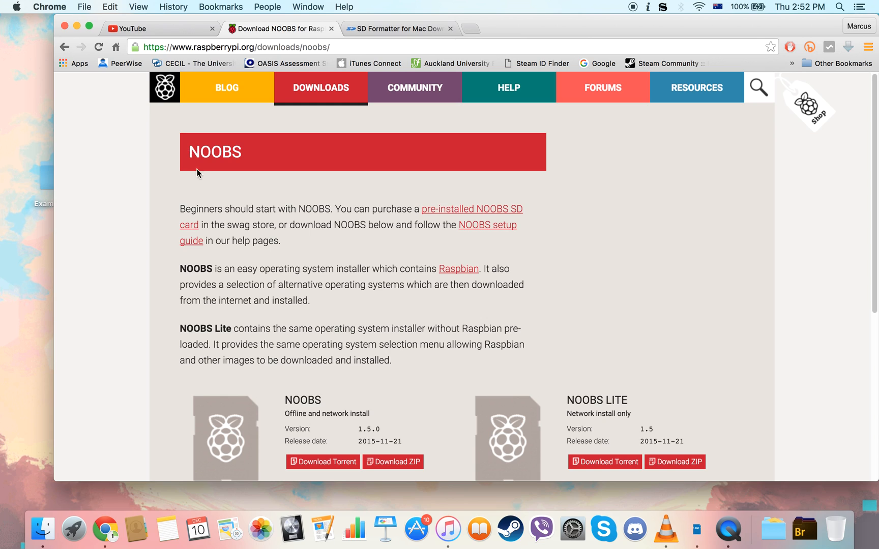
mouse_move(258, 207)
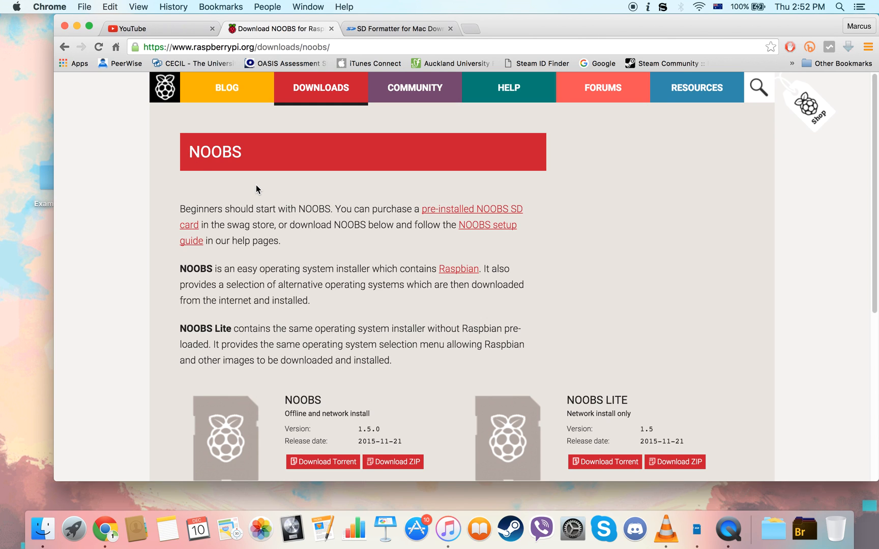
mouse_move(268, 184)
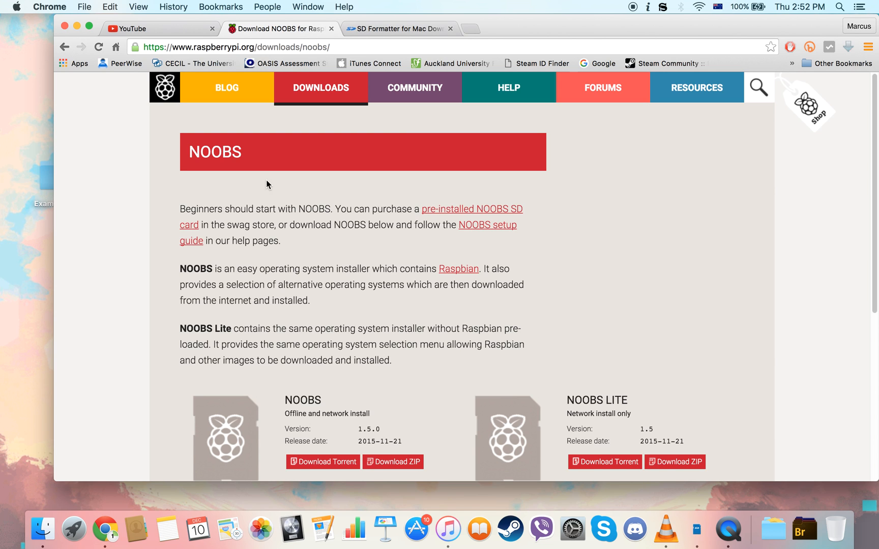
Scroll to the NOOBS 1.5.0 and NOOBS LITE download options with SHA-1 checksums.
scroll(down, 3)
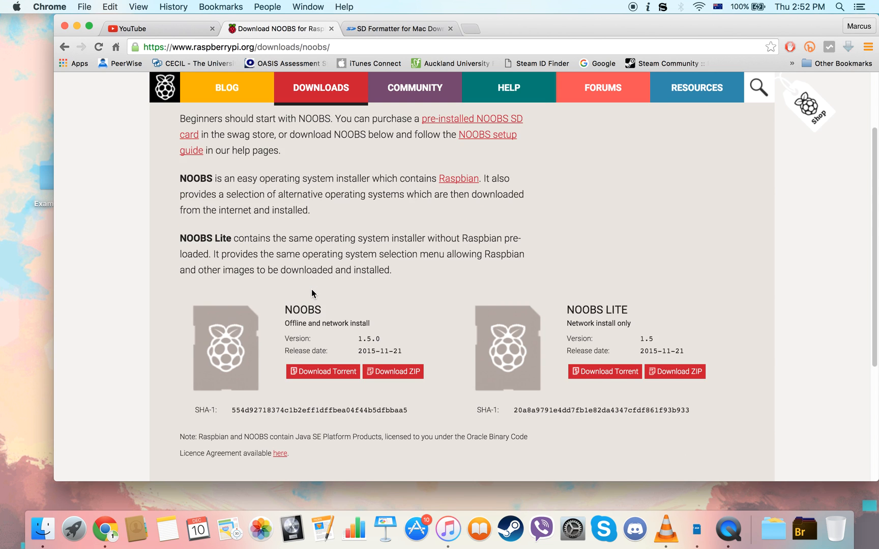
scroll(down, 3)
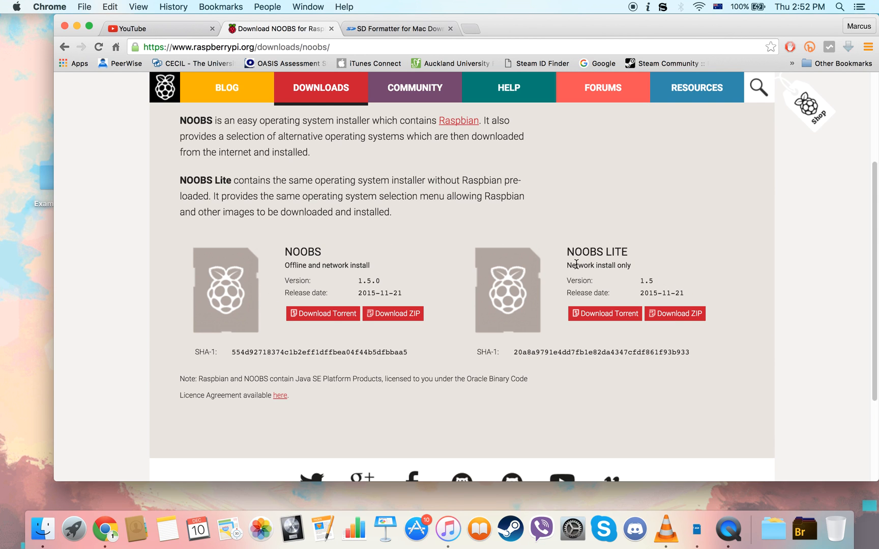
mouse_move(385, 340)
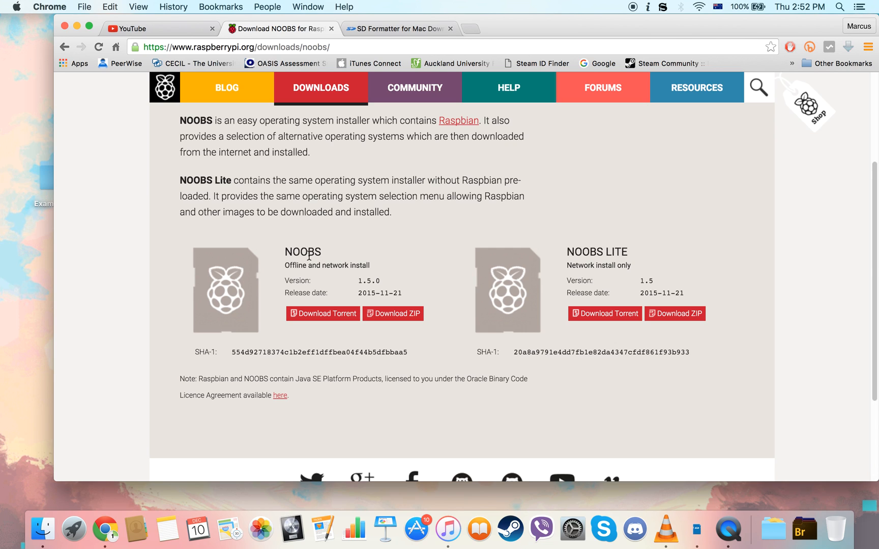
mouse_move(283, 255)
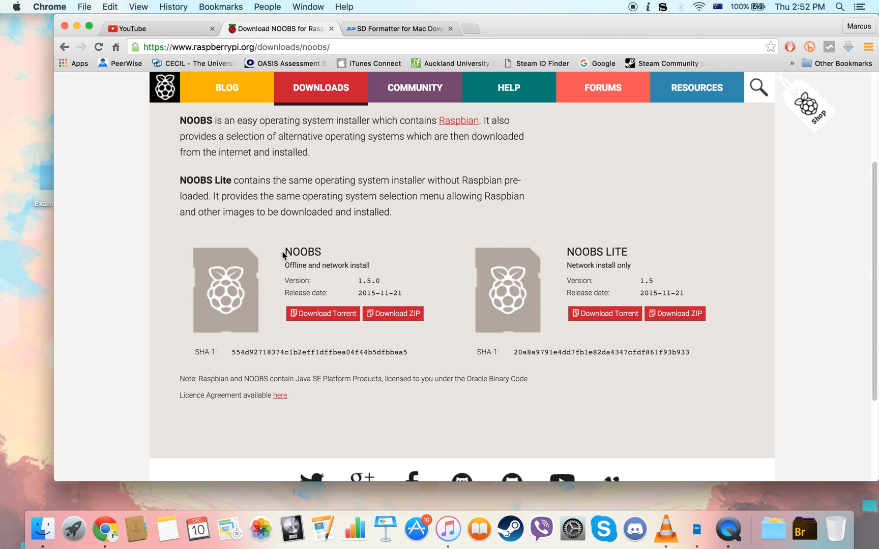
mouse_move(626, 247)
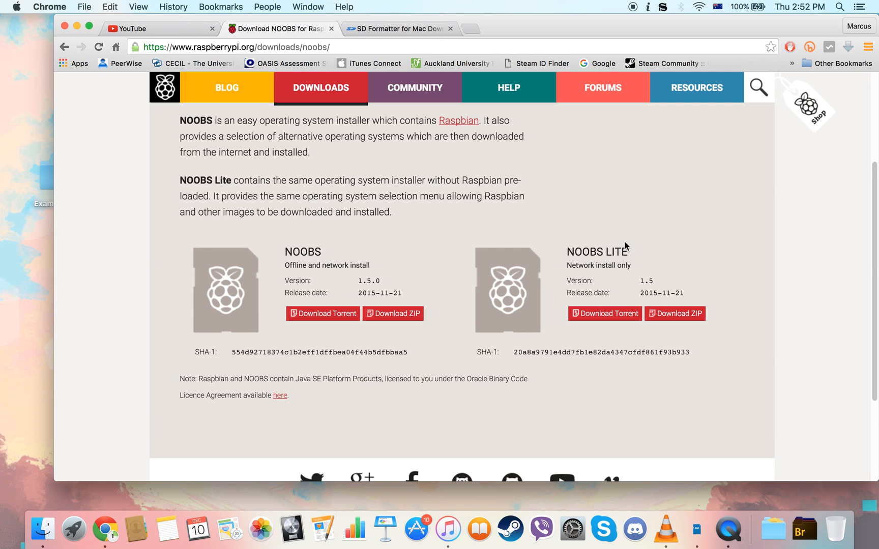
mouse_move(569, 254)
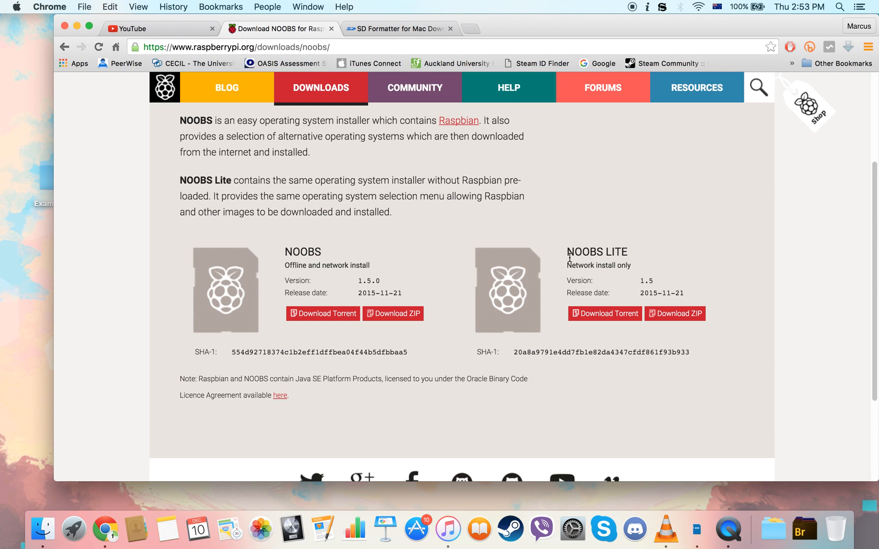
mouse_move(352, 234)
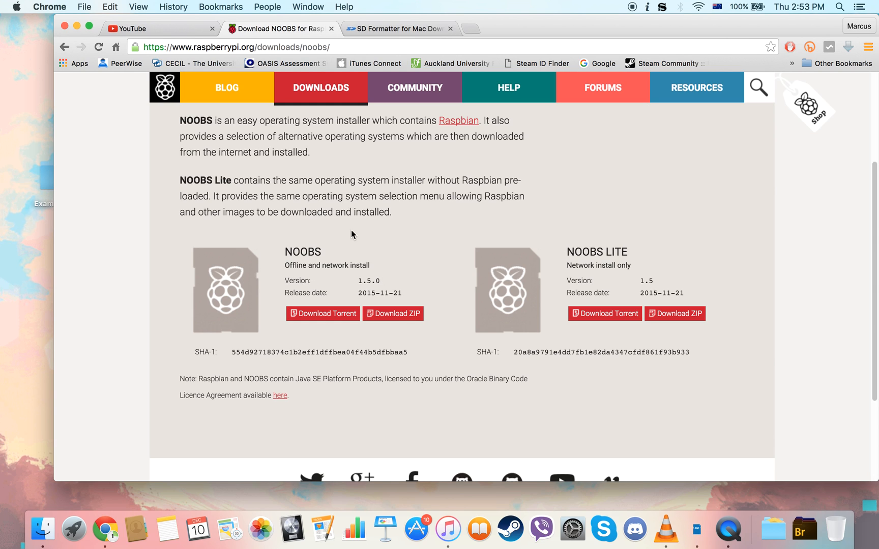
mouse_move(196, 301)
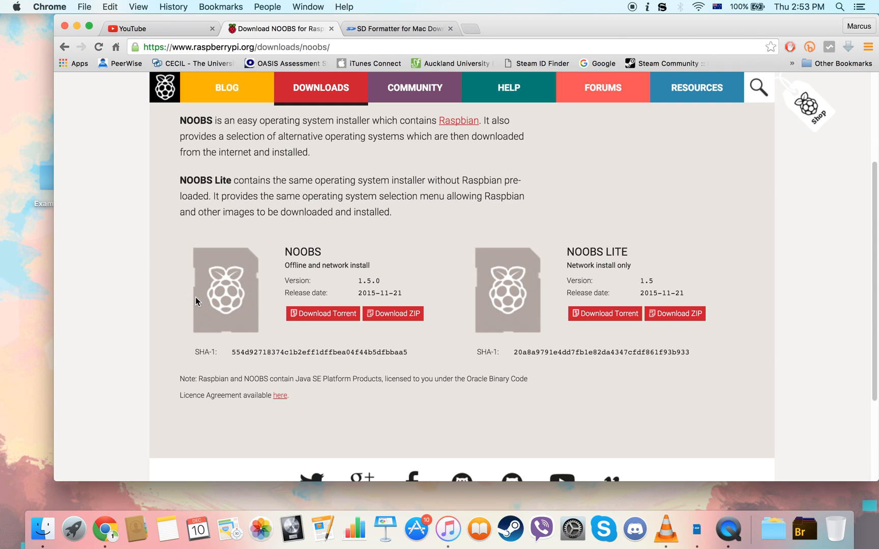
mouse_move(392, 313)
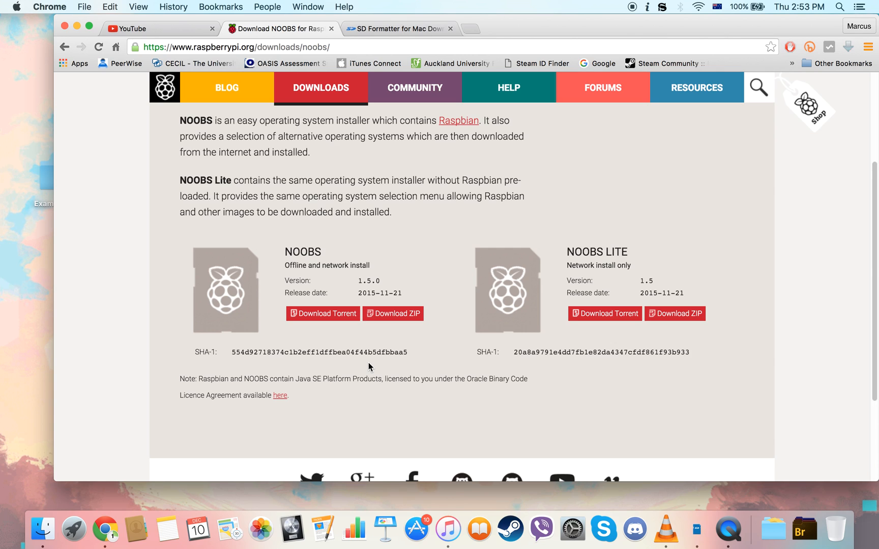
mouse_move(216, 387)
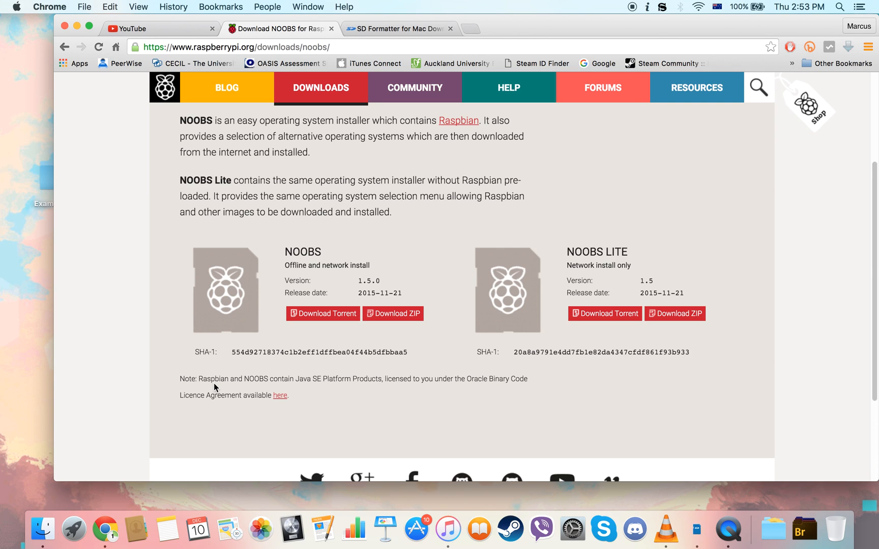
mouse_move(214, 333)
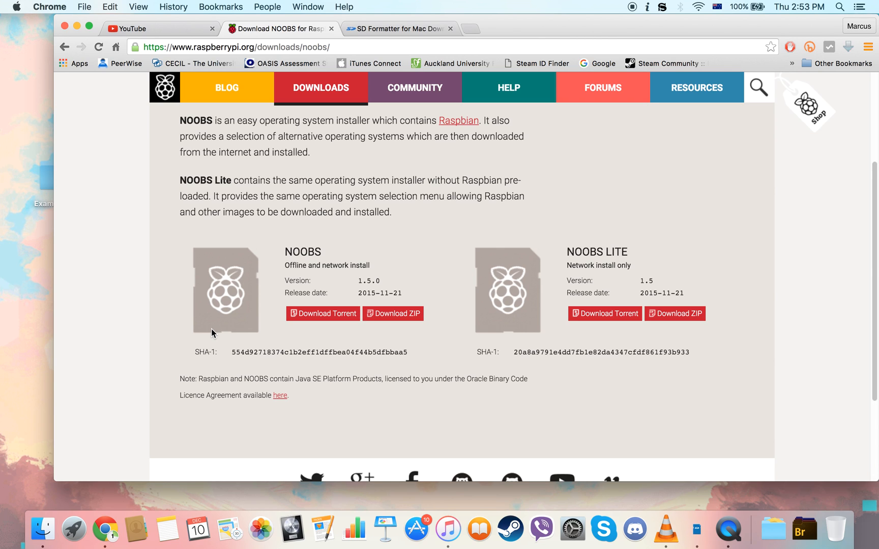
mouse_move(243, 336)
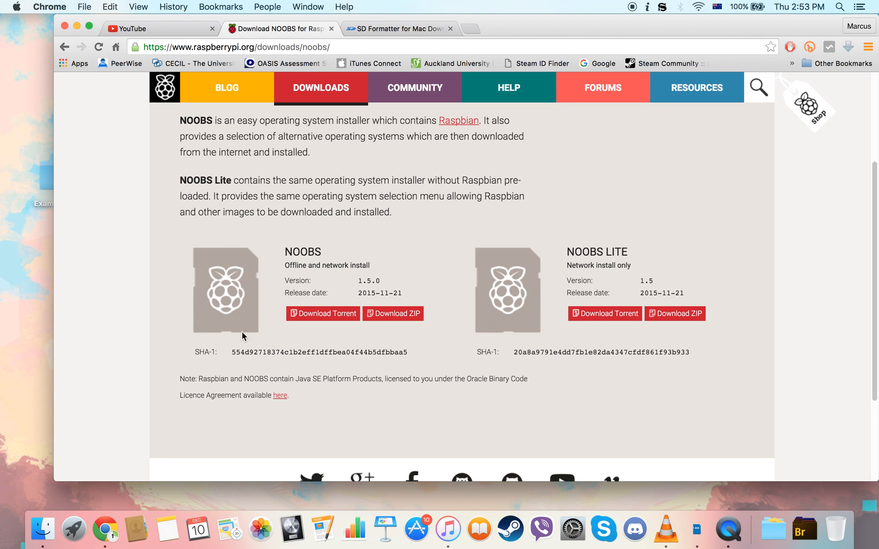